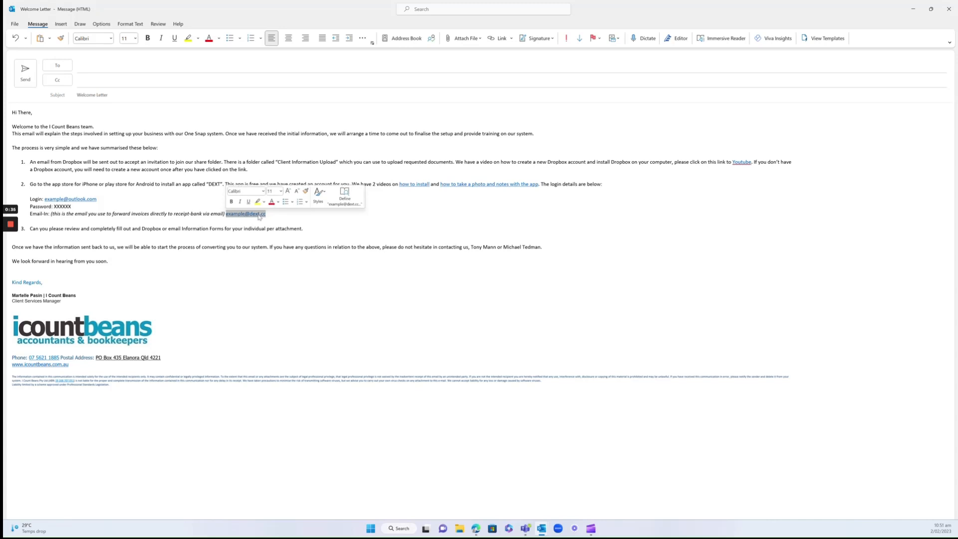
Open the Zoom 'FW: Payment Processed' email with its PDF invoice.
left_click(247, 213)
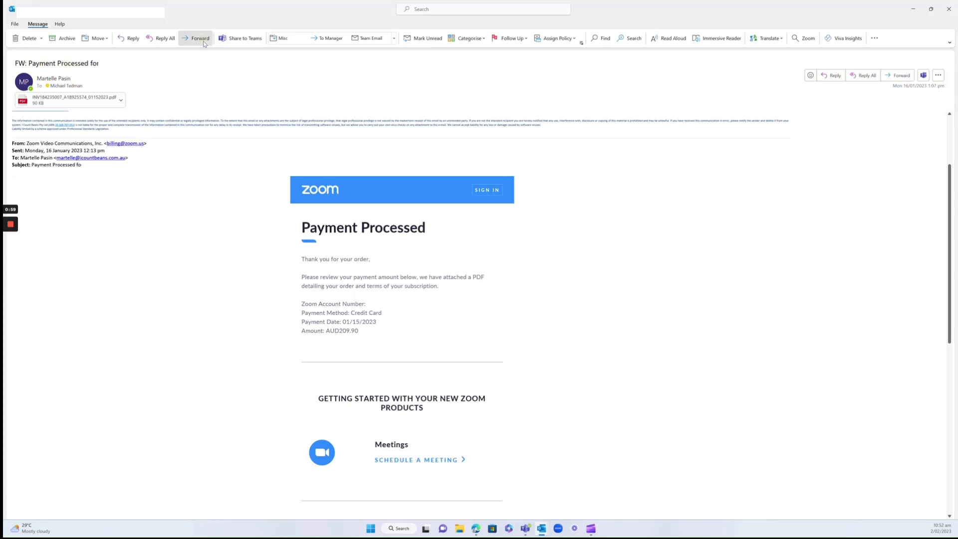
Forward the Zoom receipt, entering 'exam' and picking the dext.cc address as recipient.
left_click(199, 38)
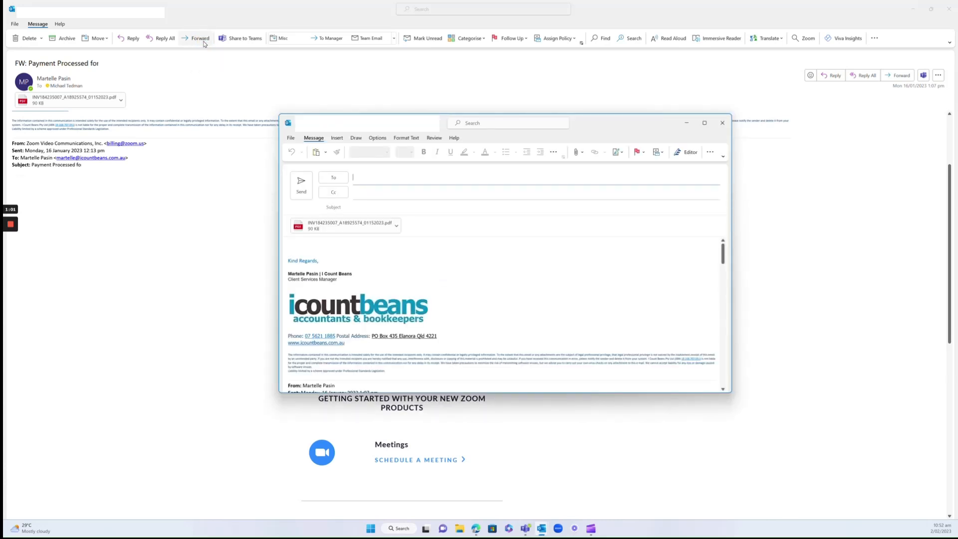
type("exam")
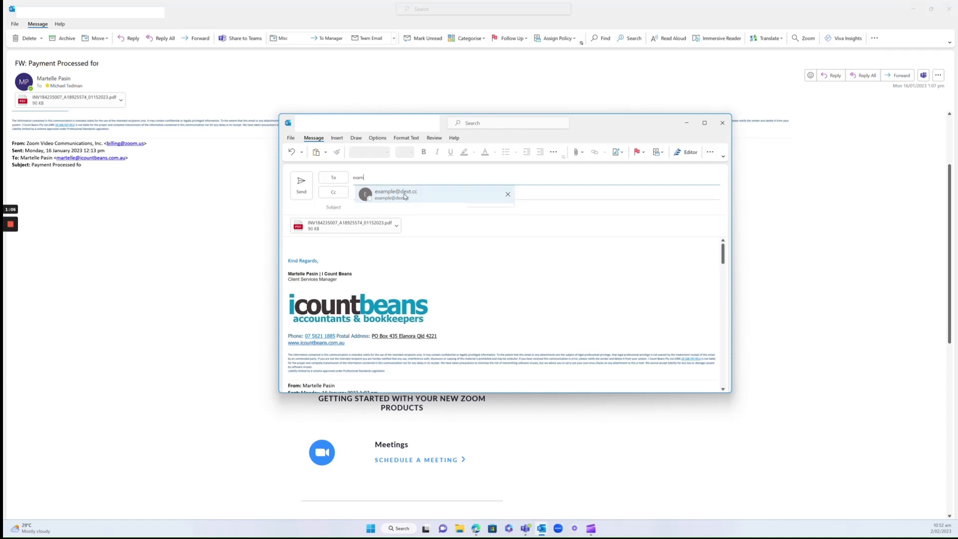
left_click(395, 192)
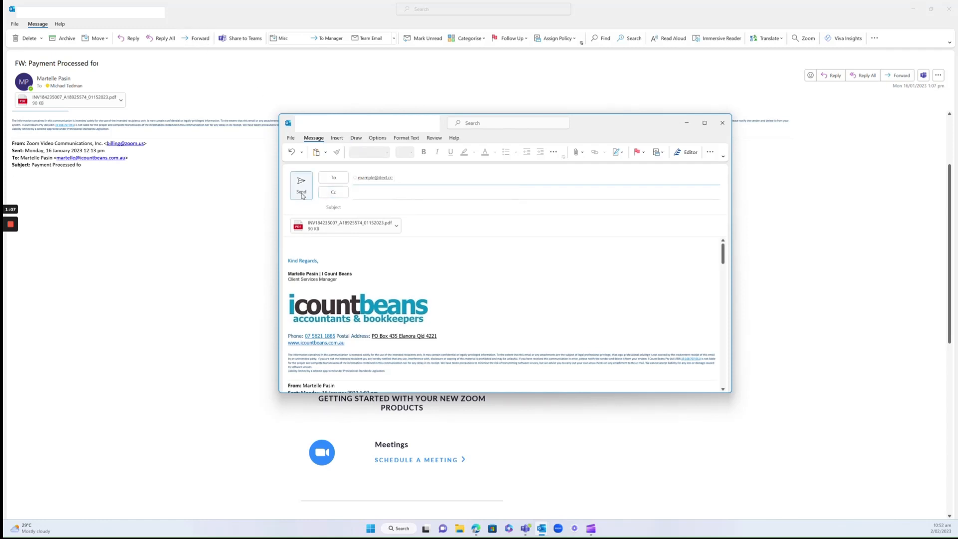